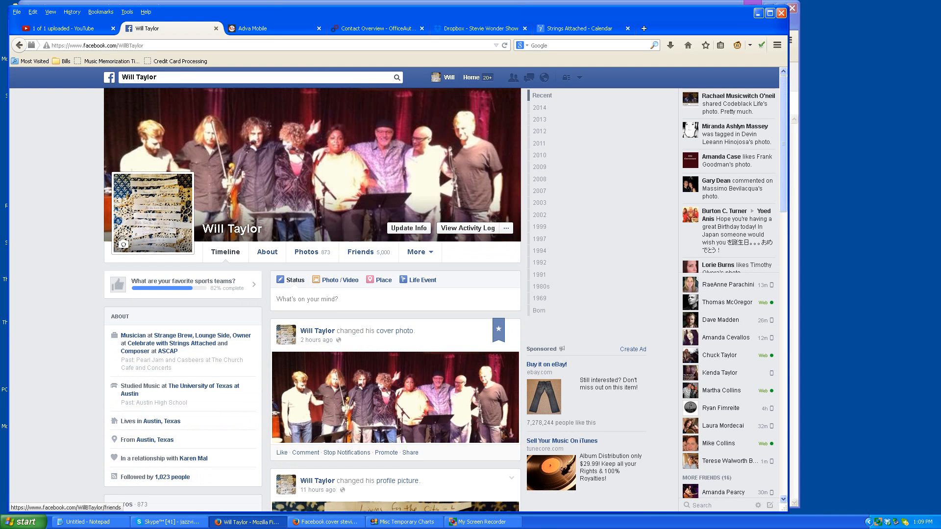
scroll(down, 3)
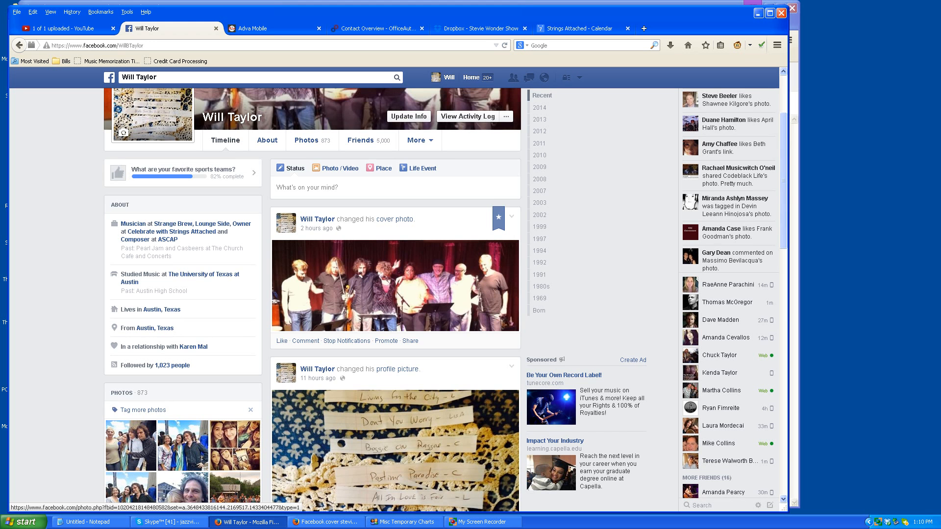
scroll(up, 3)
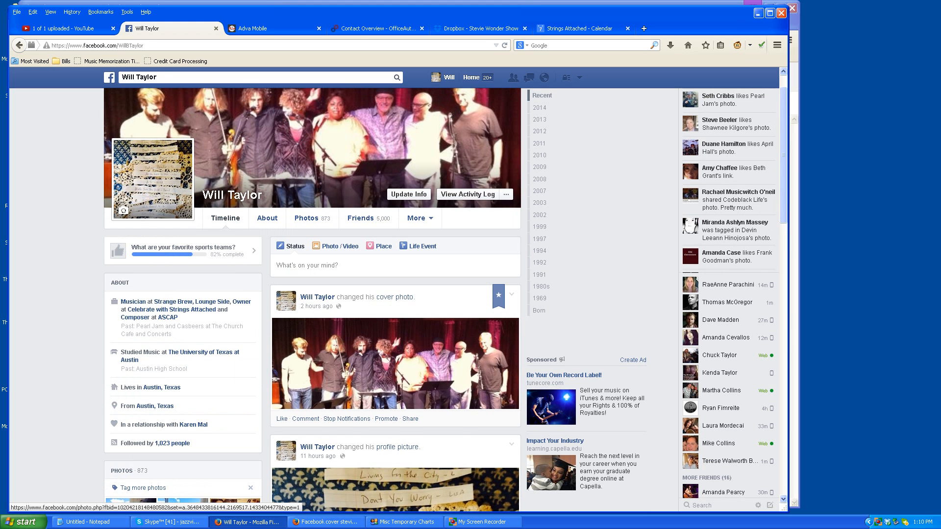
scroll(down, 3)
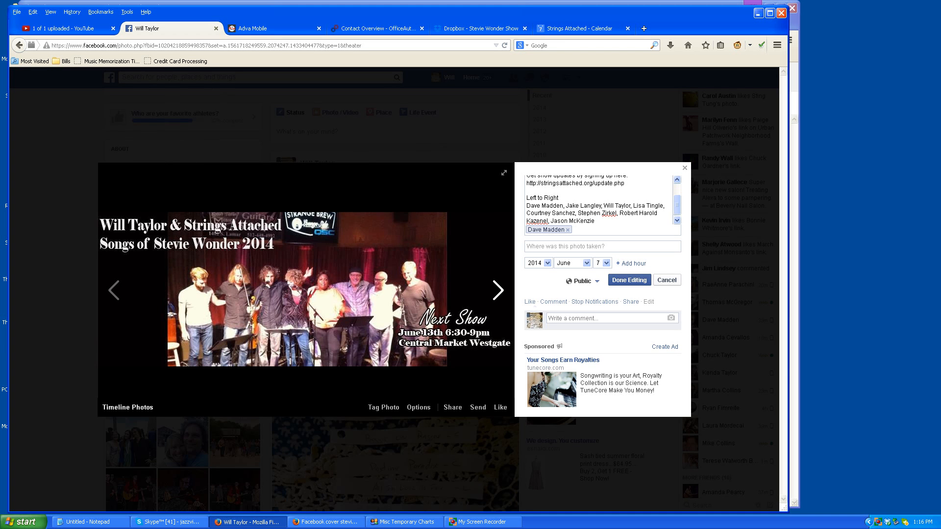
click(575, 229)
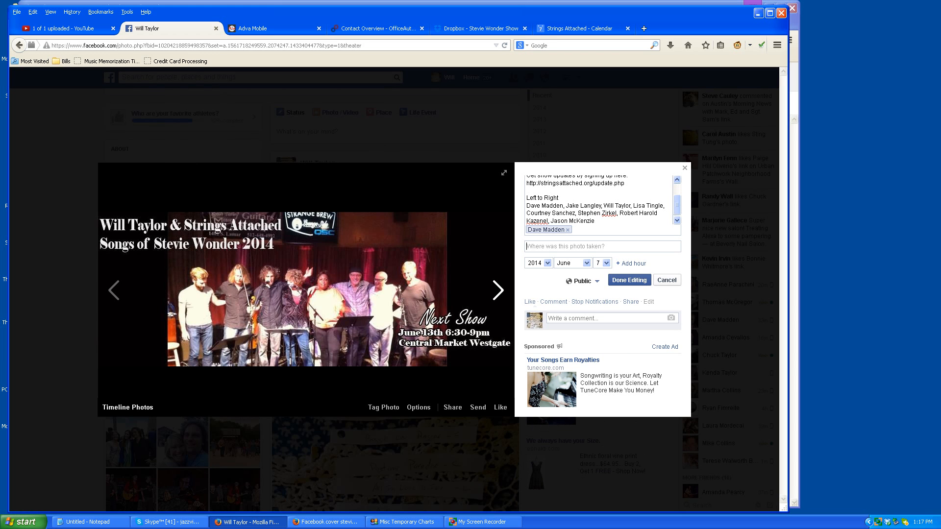
click(600, 246)
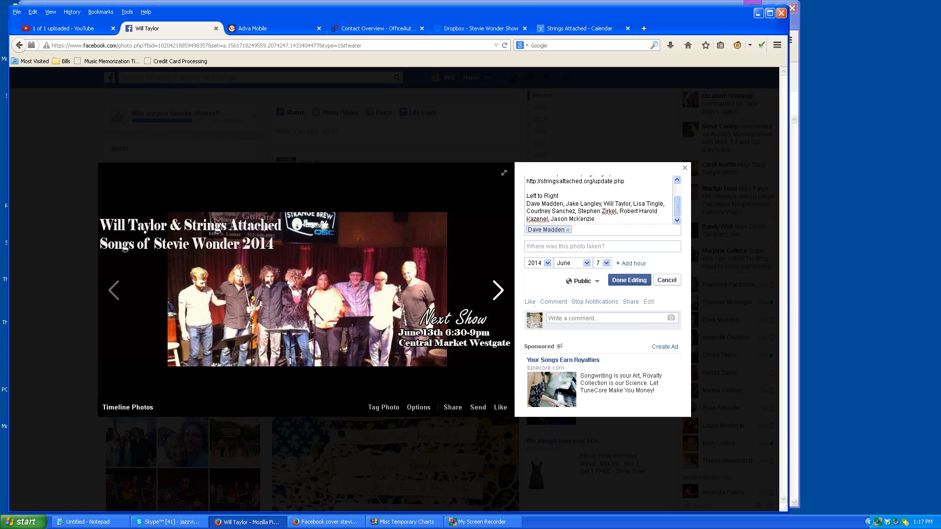
text(cou)
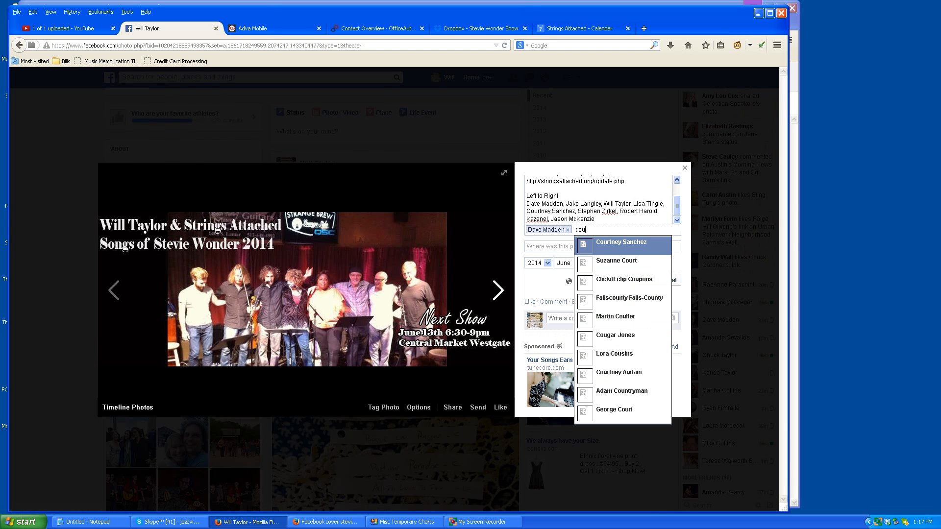
click(622, 242)
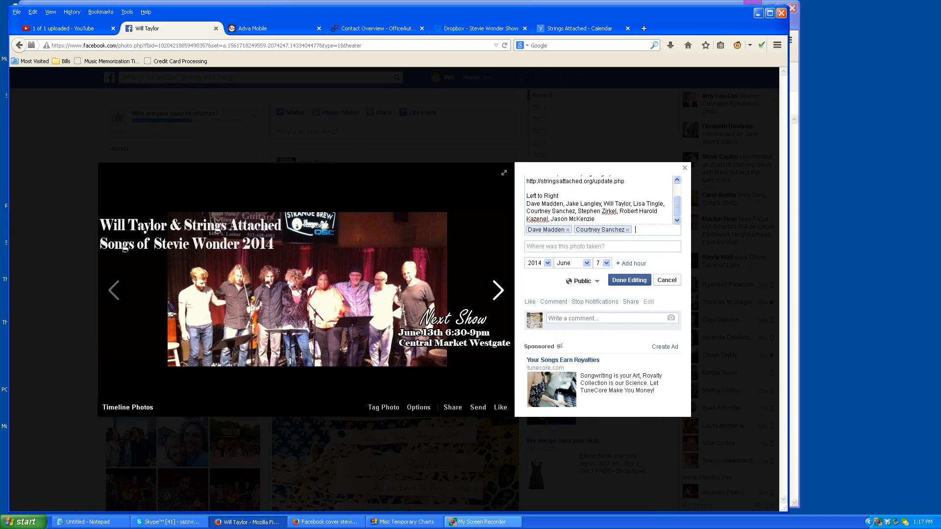
Set the photo's location to Strange Brew, Lounge Side and move to the description field
click(481, 522)
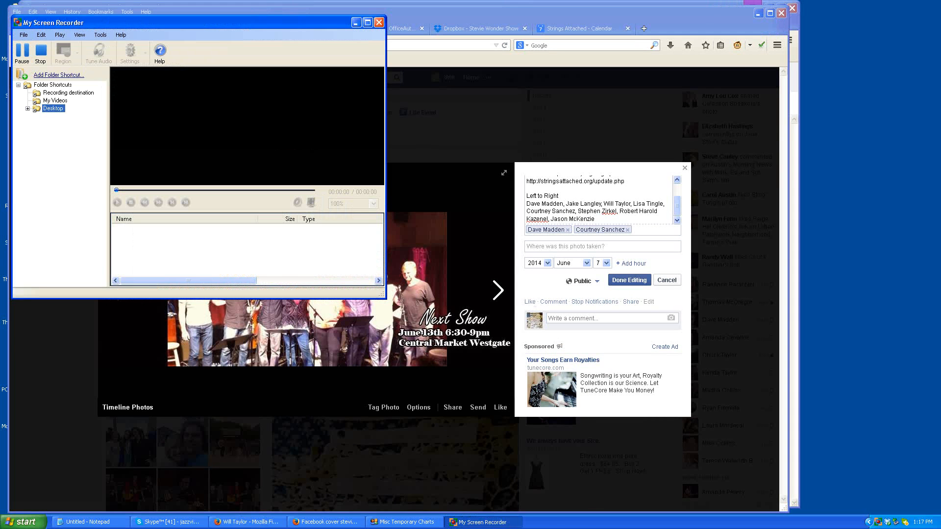
click(40, 53)
text(strange)
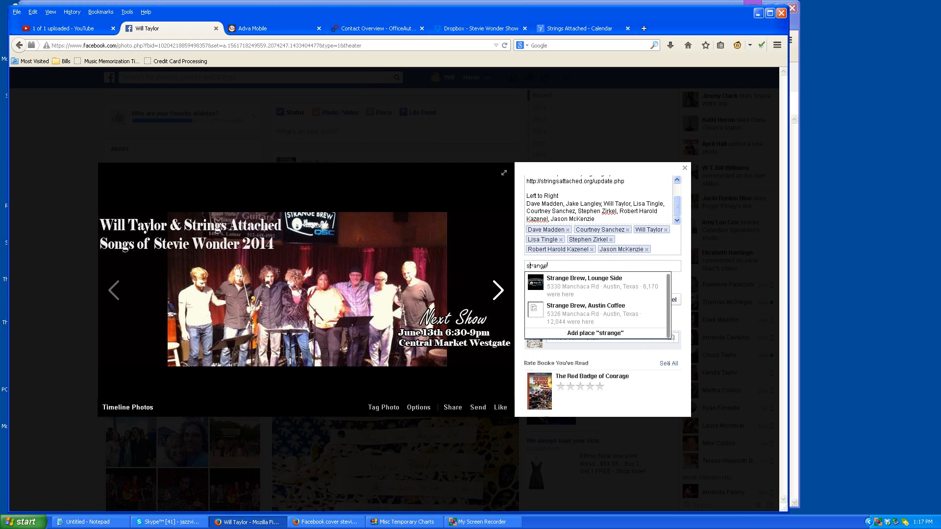
click(583, 277)
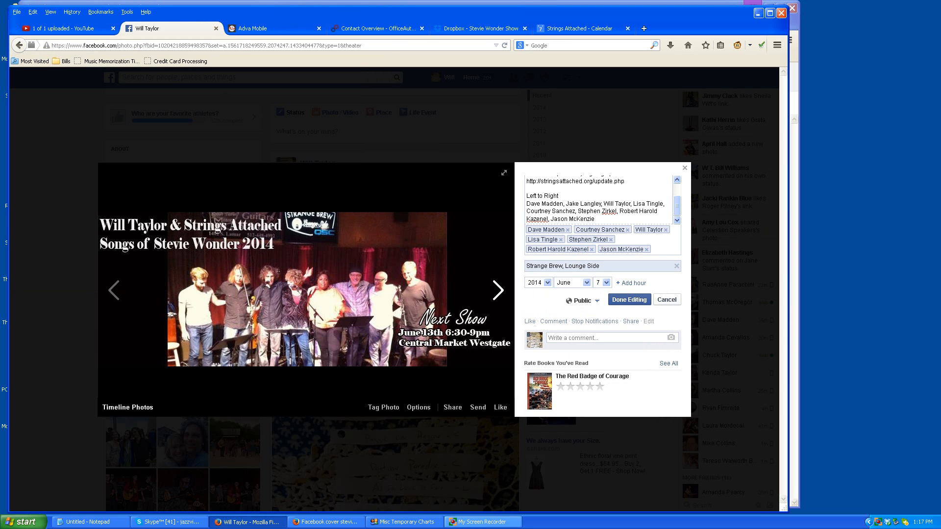
click(482, 522)
text(Next show June 13th. Central Market Westgate 630pm)
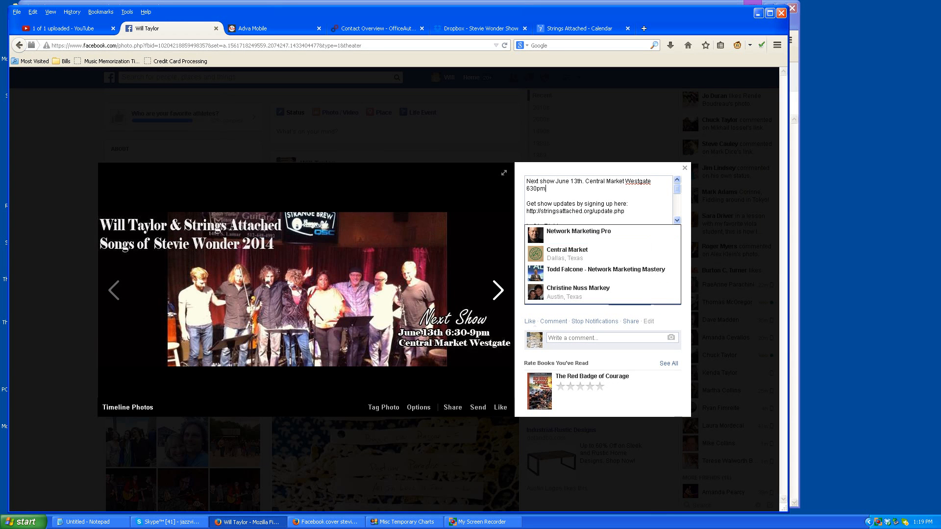
Write the caption 'Strings Attached Songs of Stevie Wonder Show 2014' dated June 6 and finish editing
text(Strings Attached Songs of Stevie Wonder Show 2014)
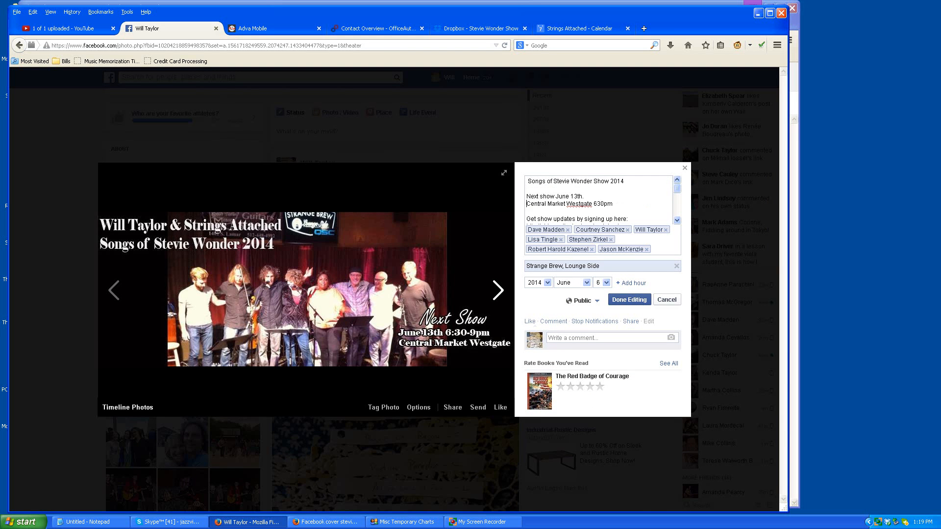
scroll(down, 3)
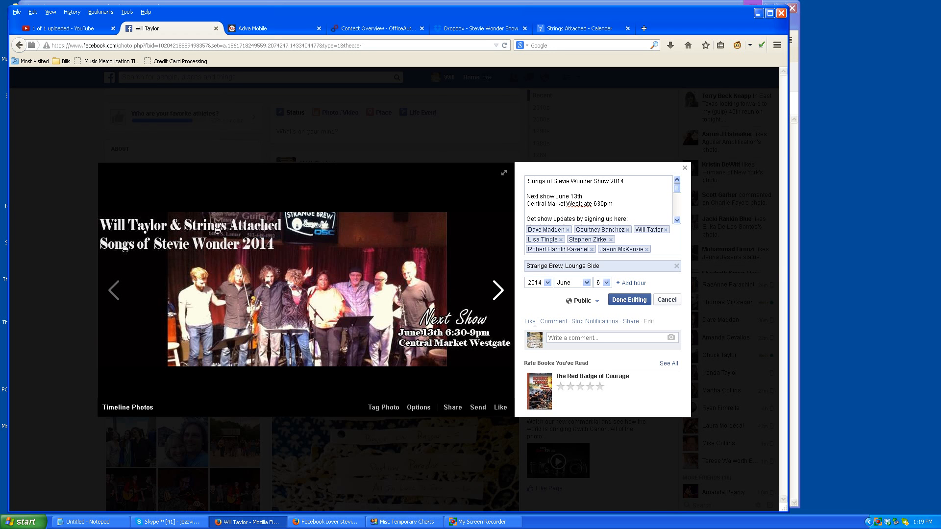
click(629, 300)
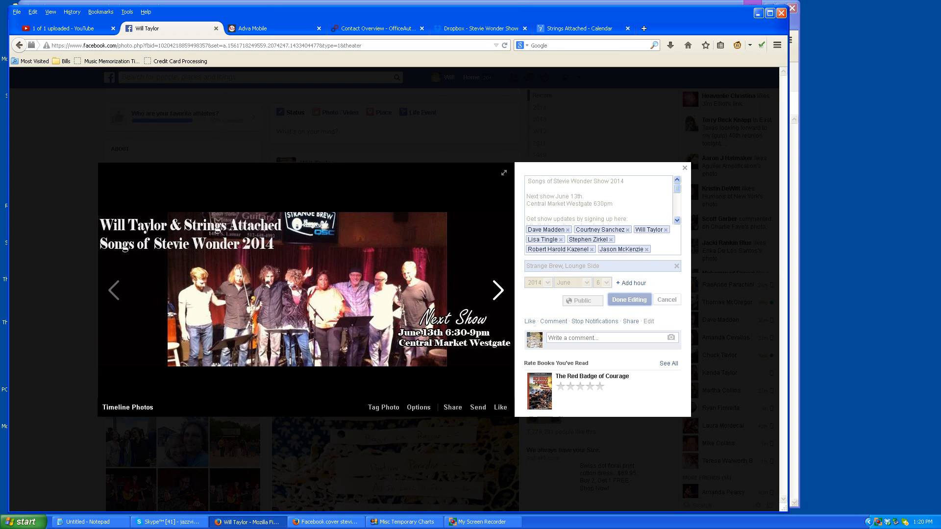
Share the photo on a page you manage, choosing Strings Attached, and post it
click(630, 300)
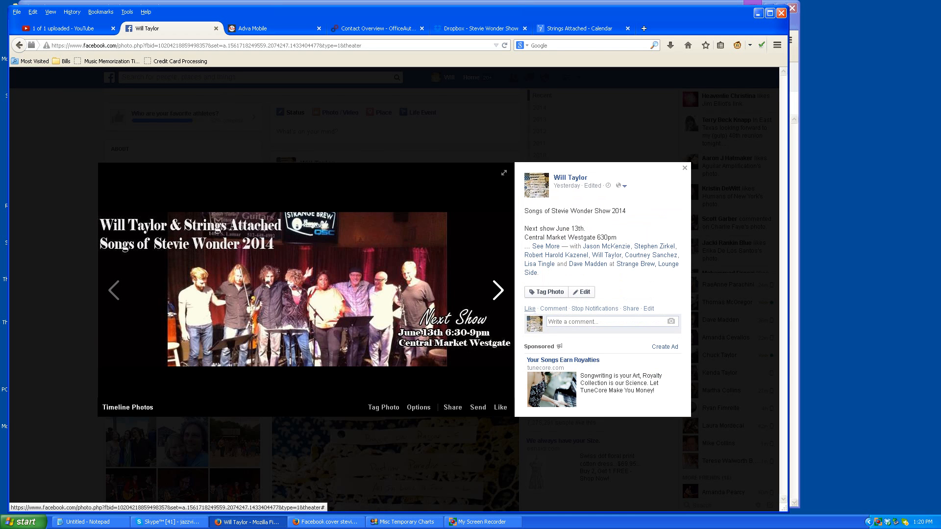
mouse_move(683, 168)
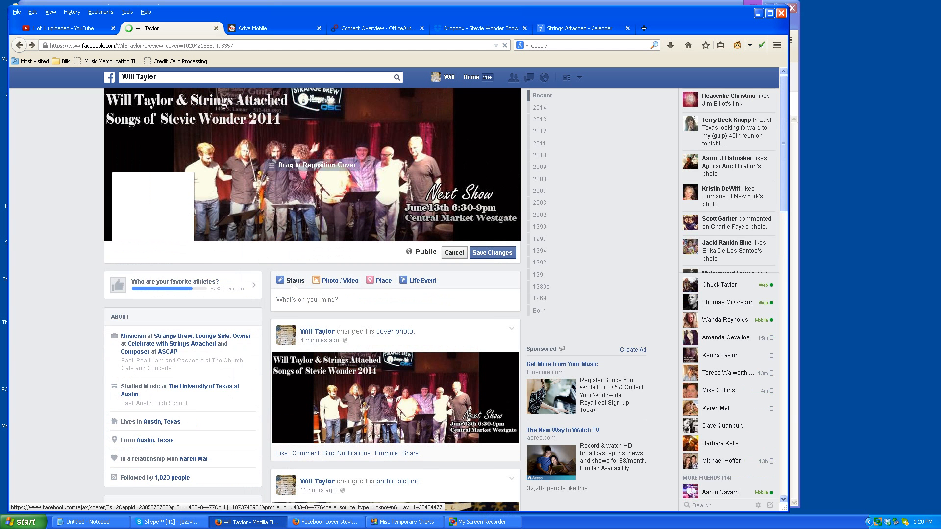
mouse_move(411, 453)
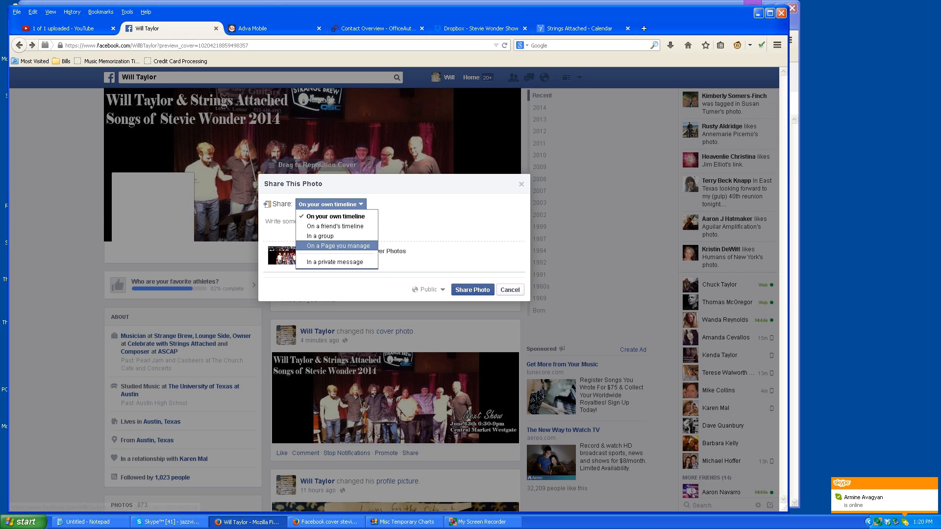
click(337, 245)
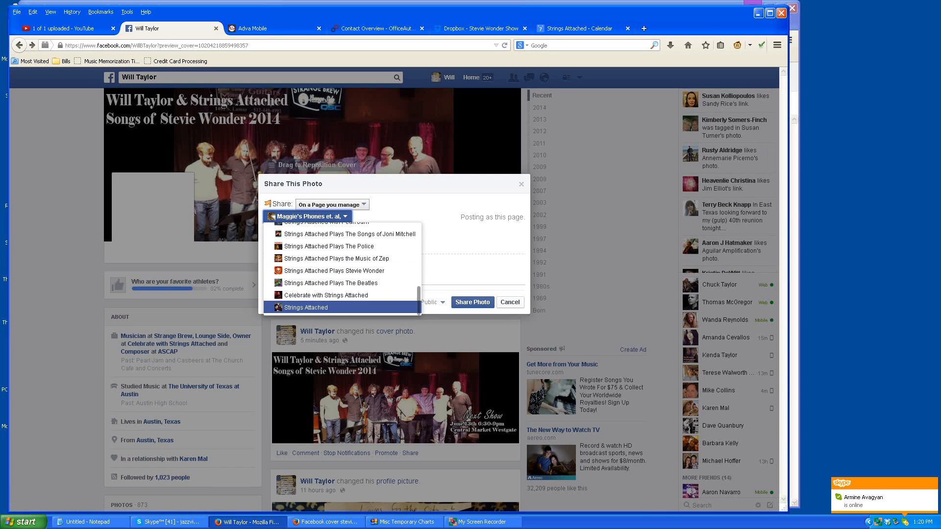
click(306, 307)
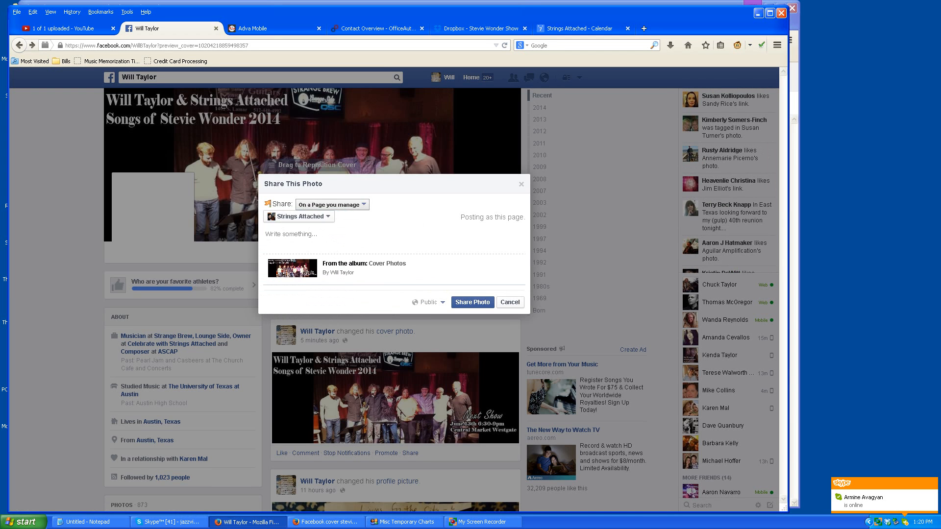
click(484, 522)
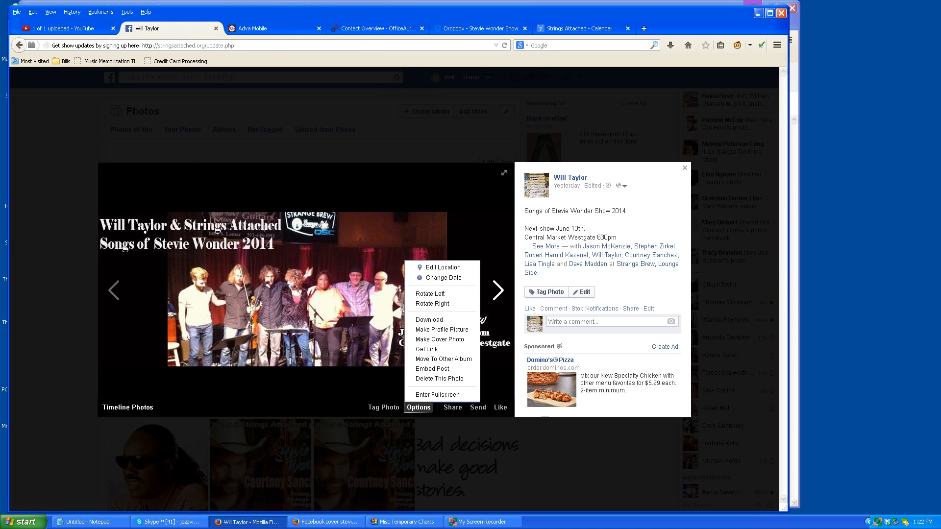
mouse_move(443, 359)
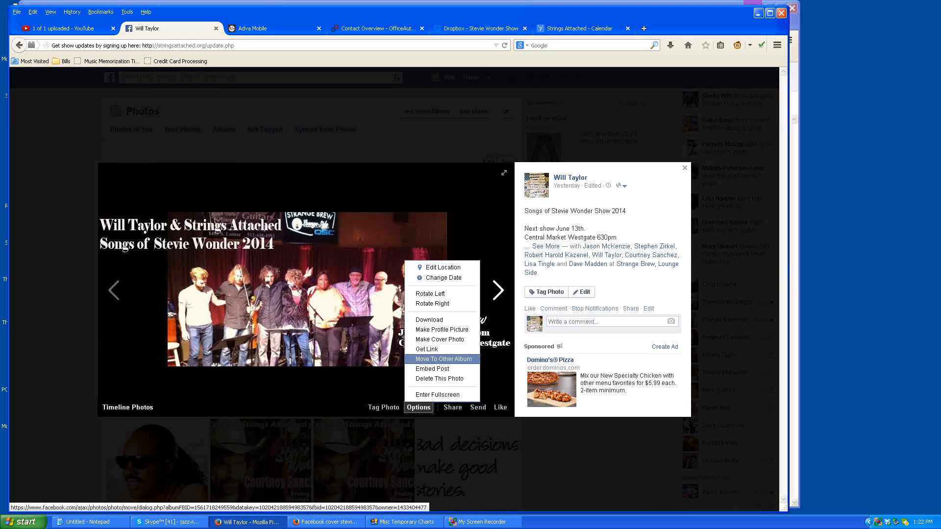
mouse_move(440, 339)
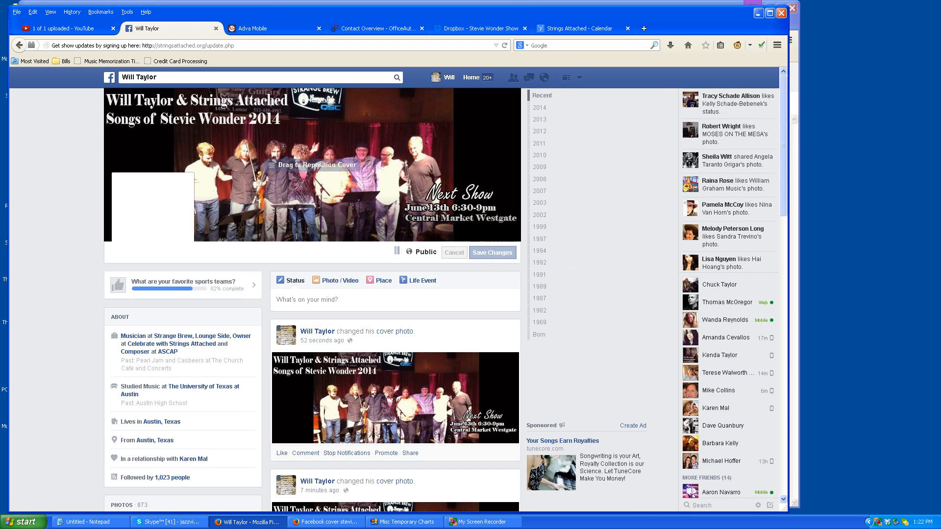
Save the band photo as the profile cover photo and review it in the viewer
click(491, 252)
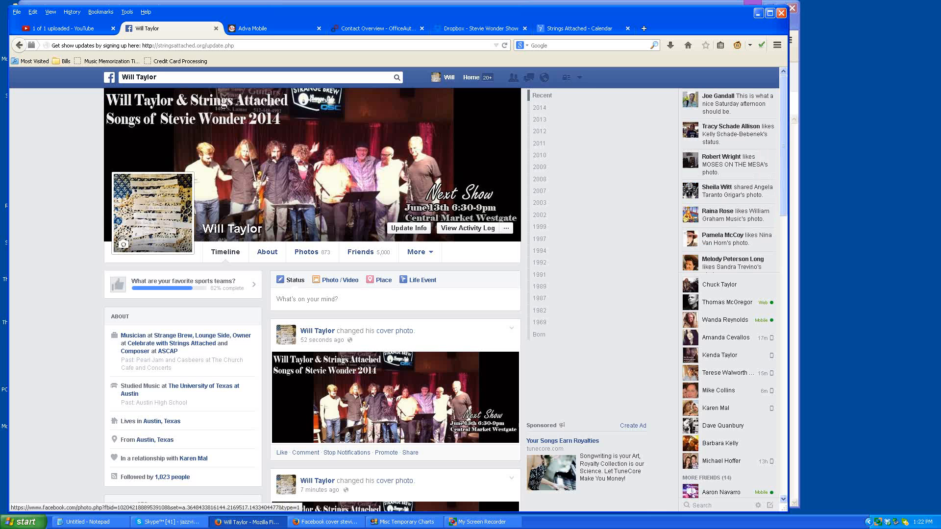
scroll(down, 3)
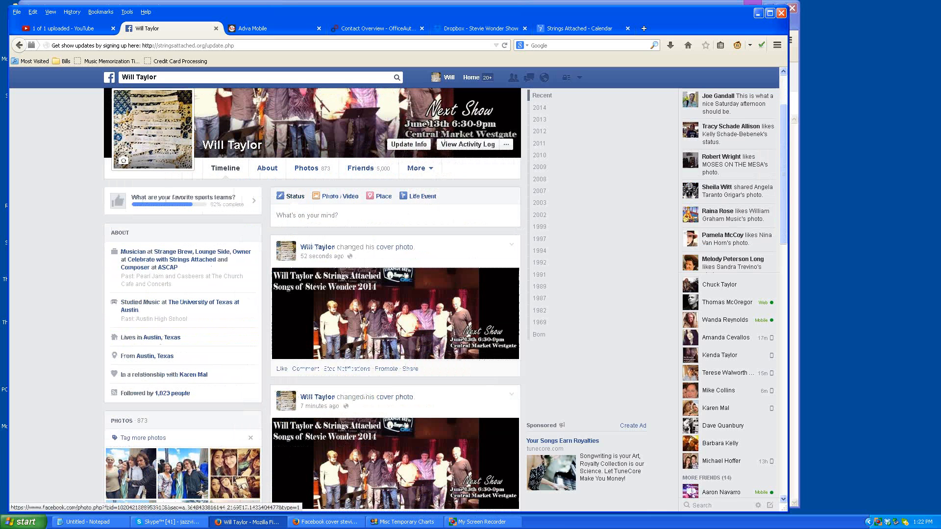
click(394, 314)
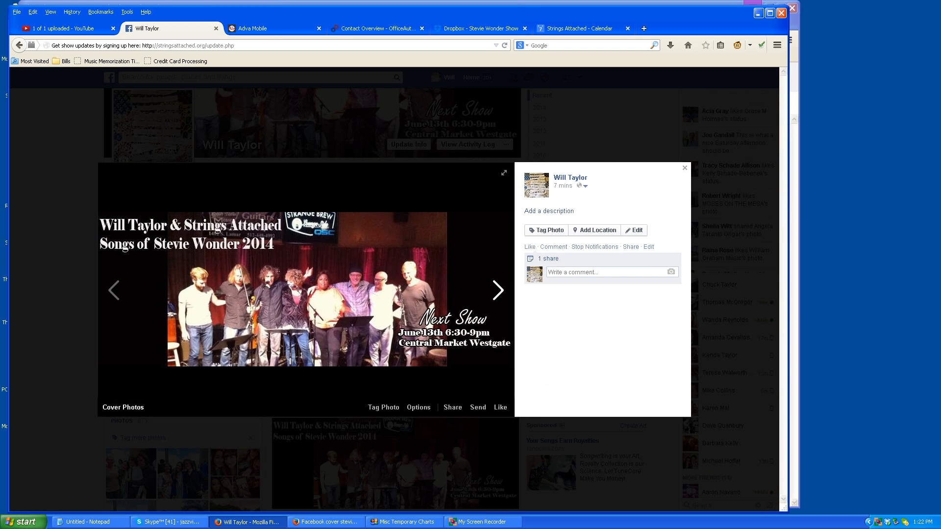
click(685, 168)
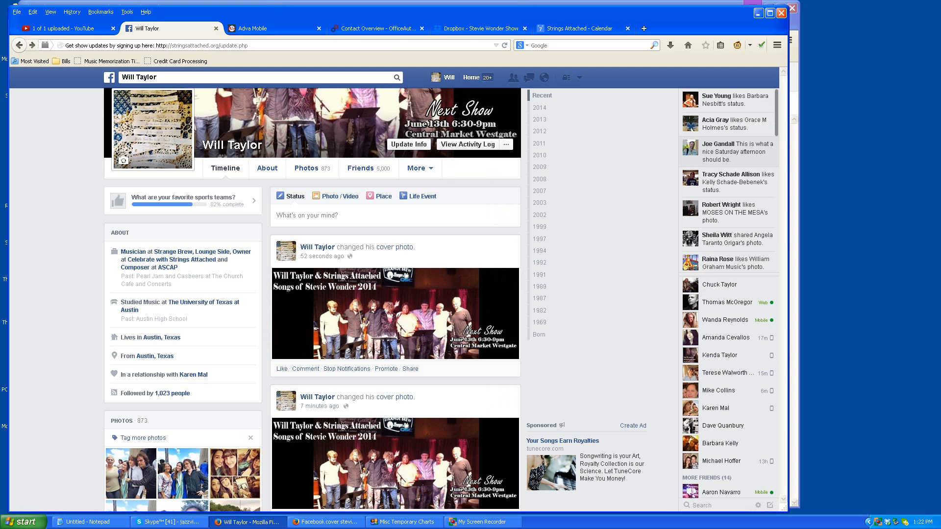
click(482, 522)
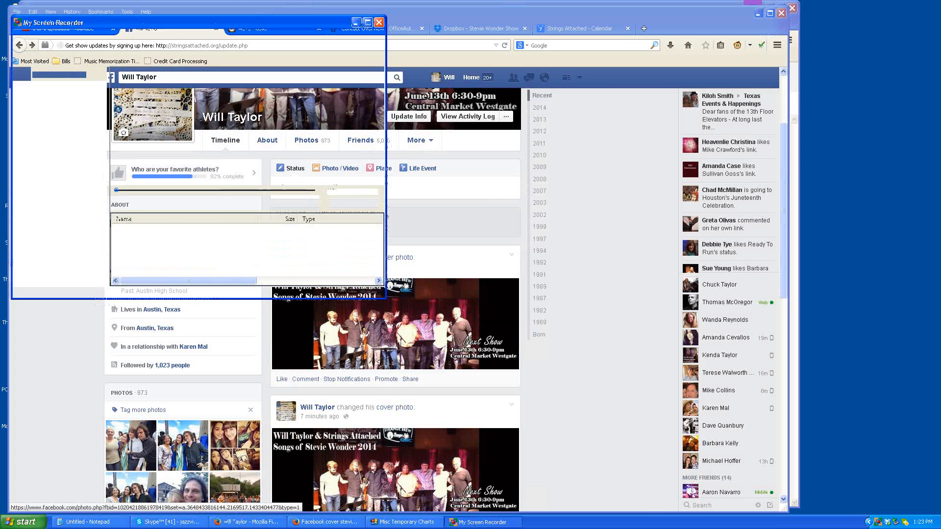
click(380, 22)
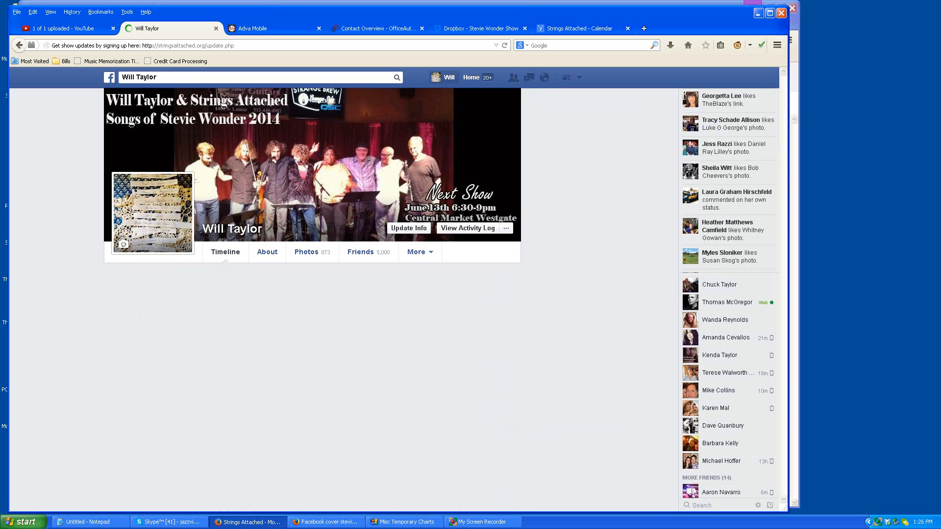
click(225, 252)
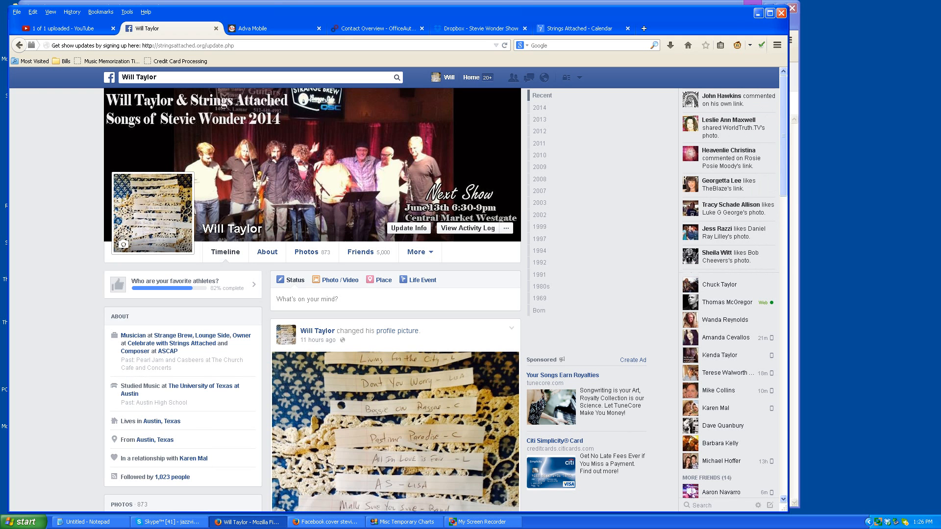
scroll(down, 3)
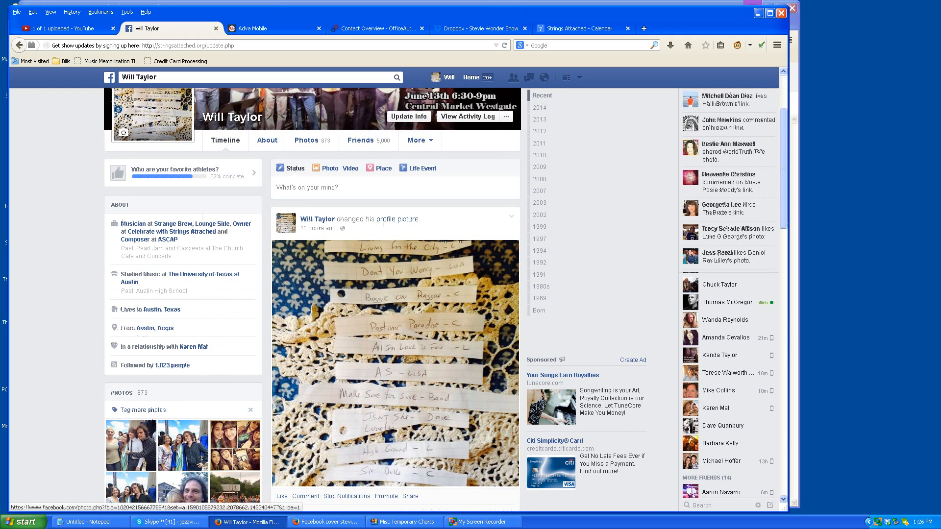
scroll(down, 3)
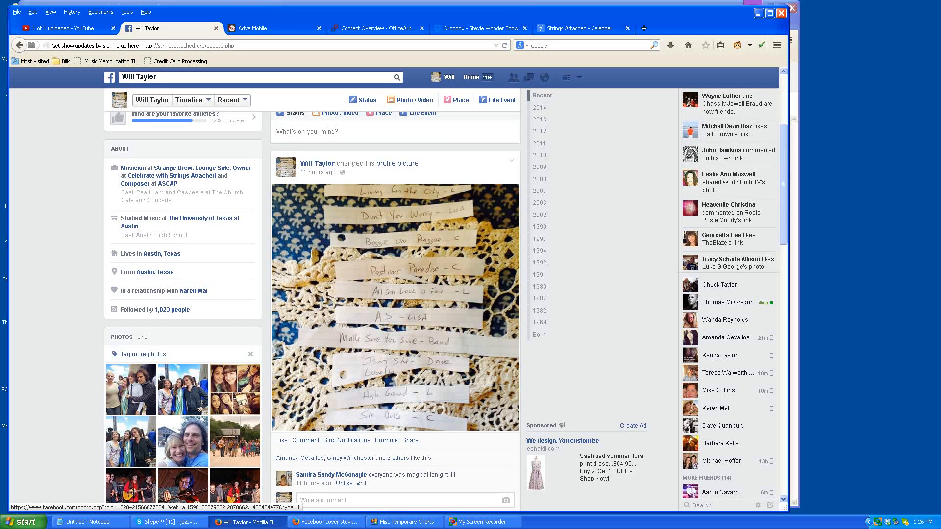
scroll(down, 3)
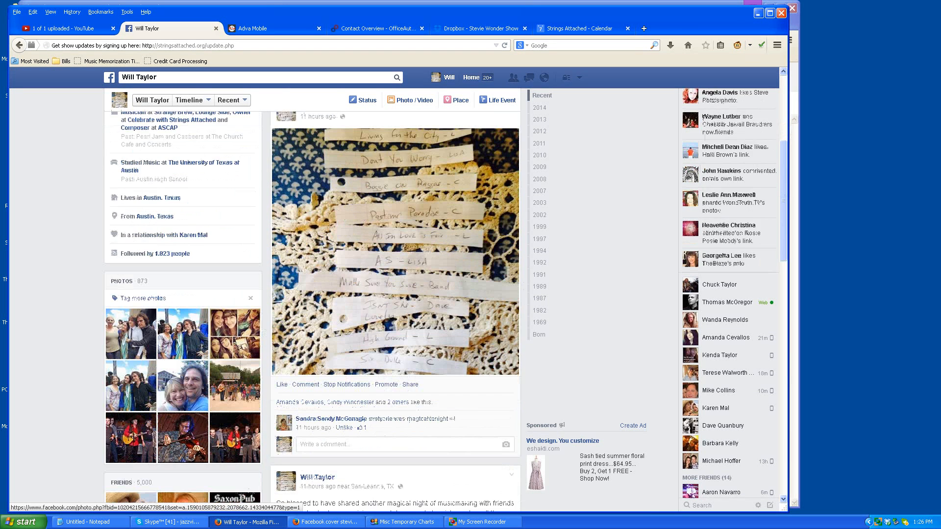